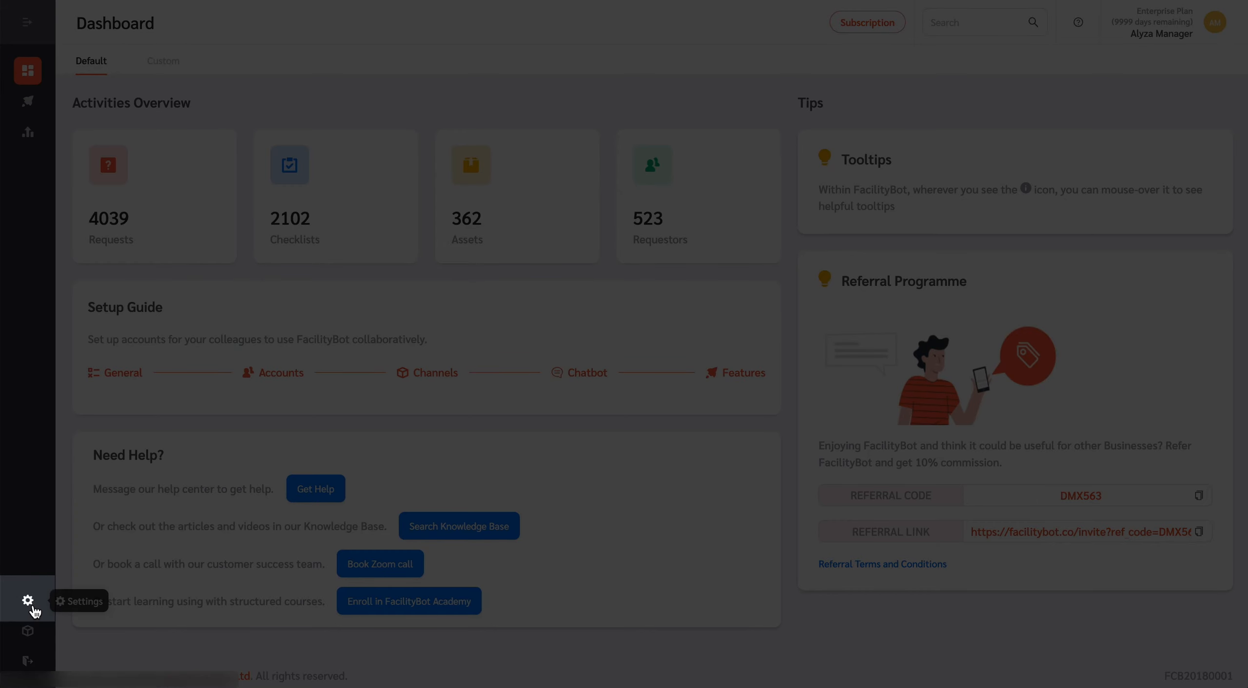
# - Navigate to Settings > Requests, view the Request Types list, then move to Fault Types
pyautogui.click(27, 601)
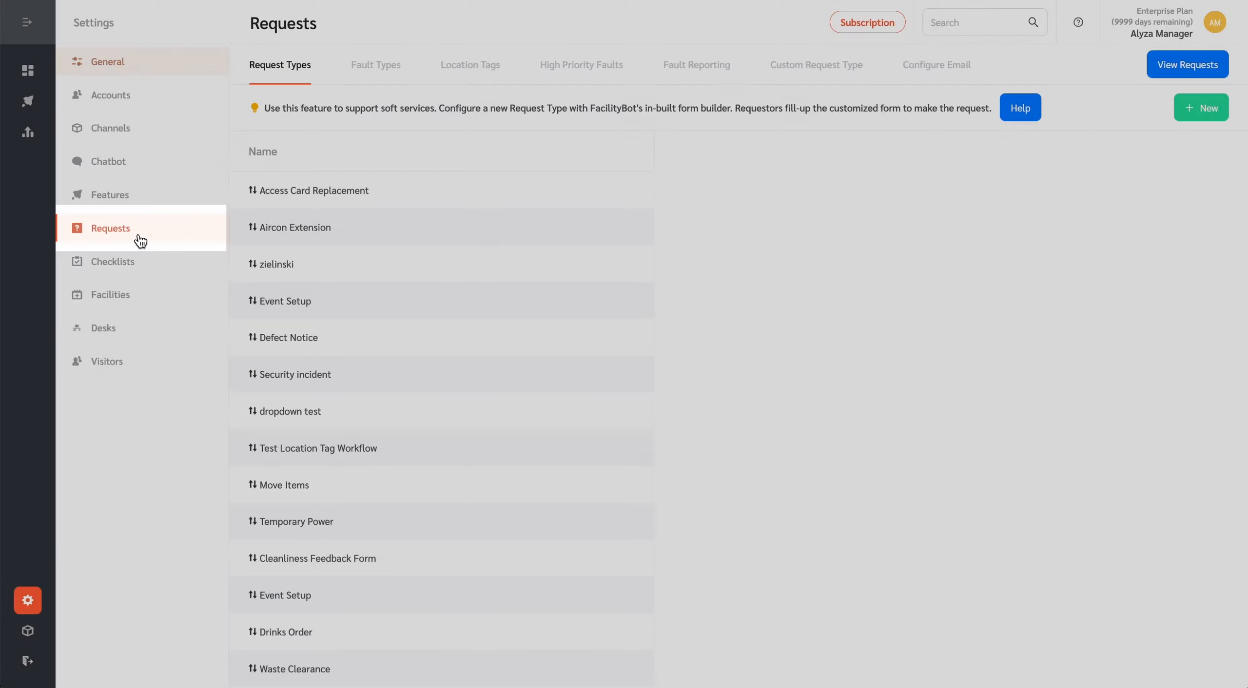
pyautogui.click(314, 190)
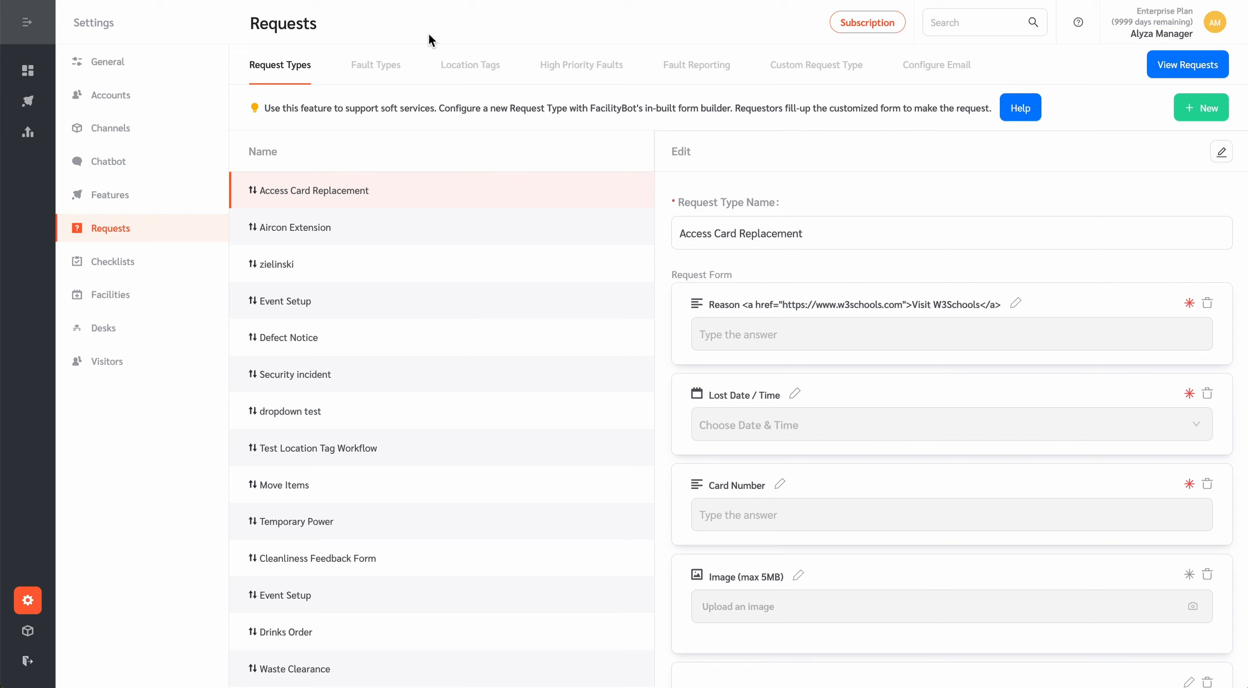
pyautogui.moveTo(413, 36)
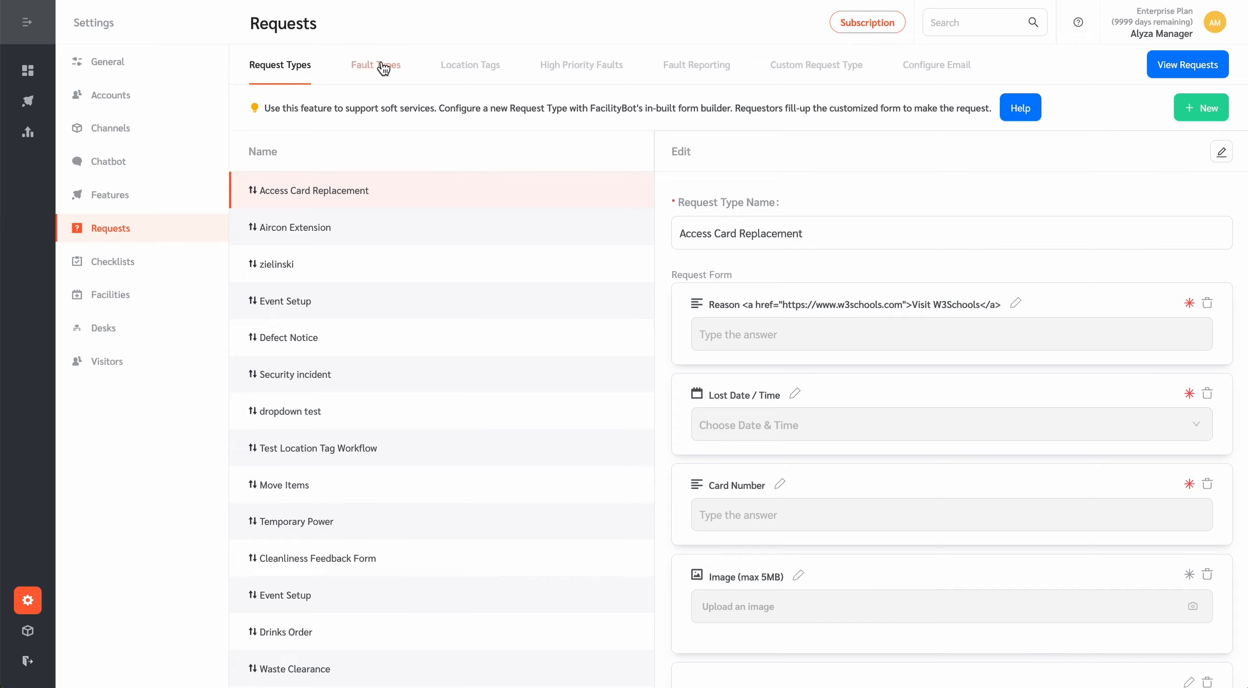
pyautogui.click(375, 64)
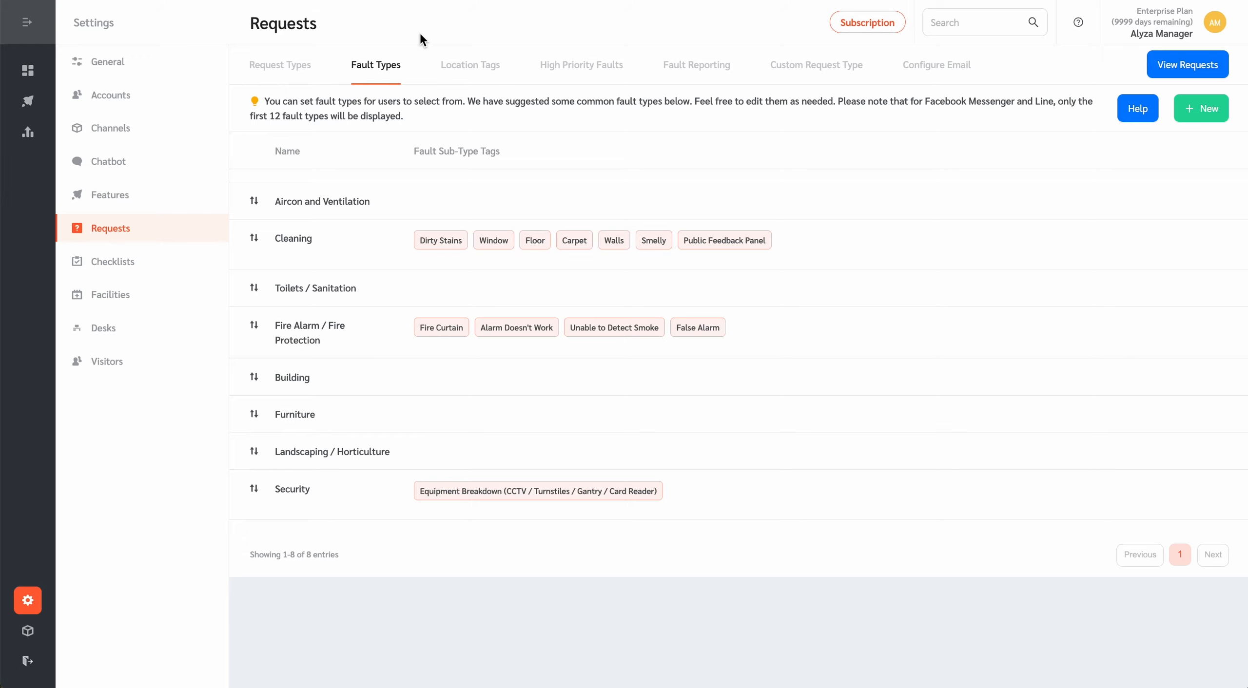
# - Switch from the Fault Types list to the Location Tags settings
pyautogui.click(469, 64)
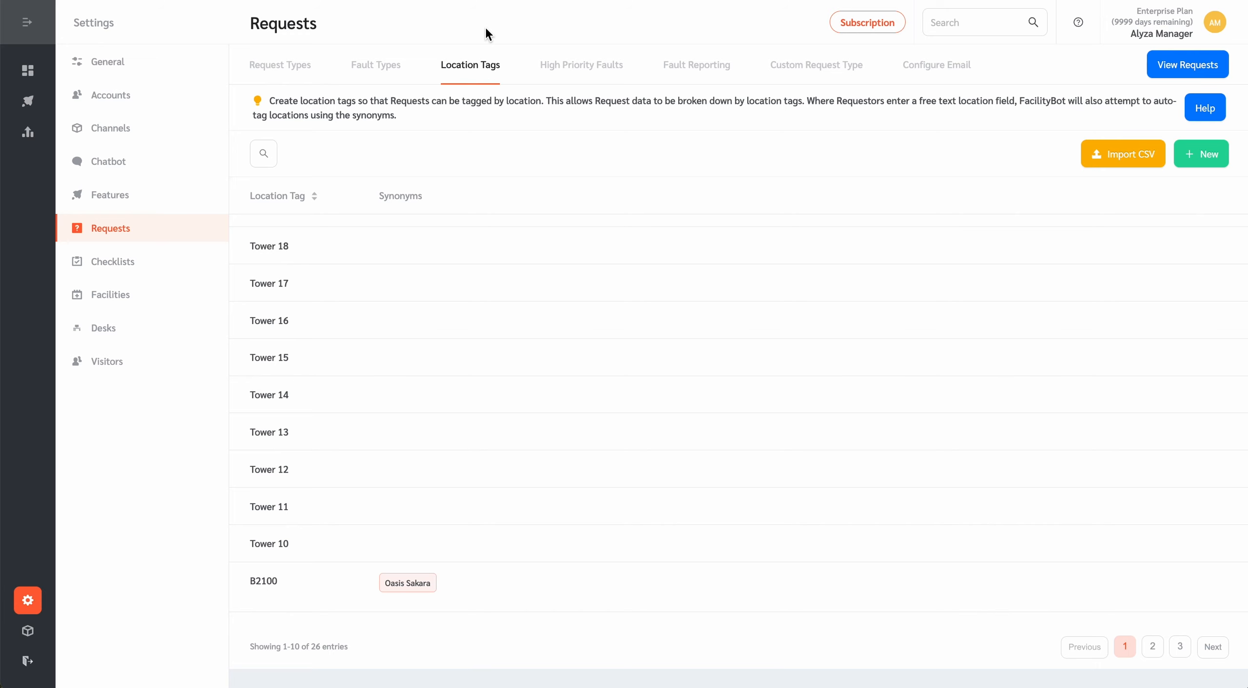
# - Switch from Location Tags to the High Priority Faults settings
pyautogui.click(581, 65)
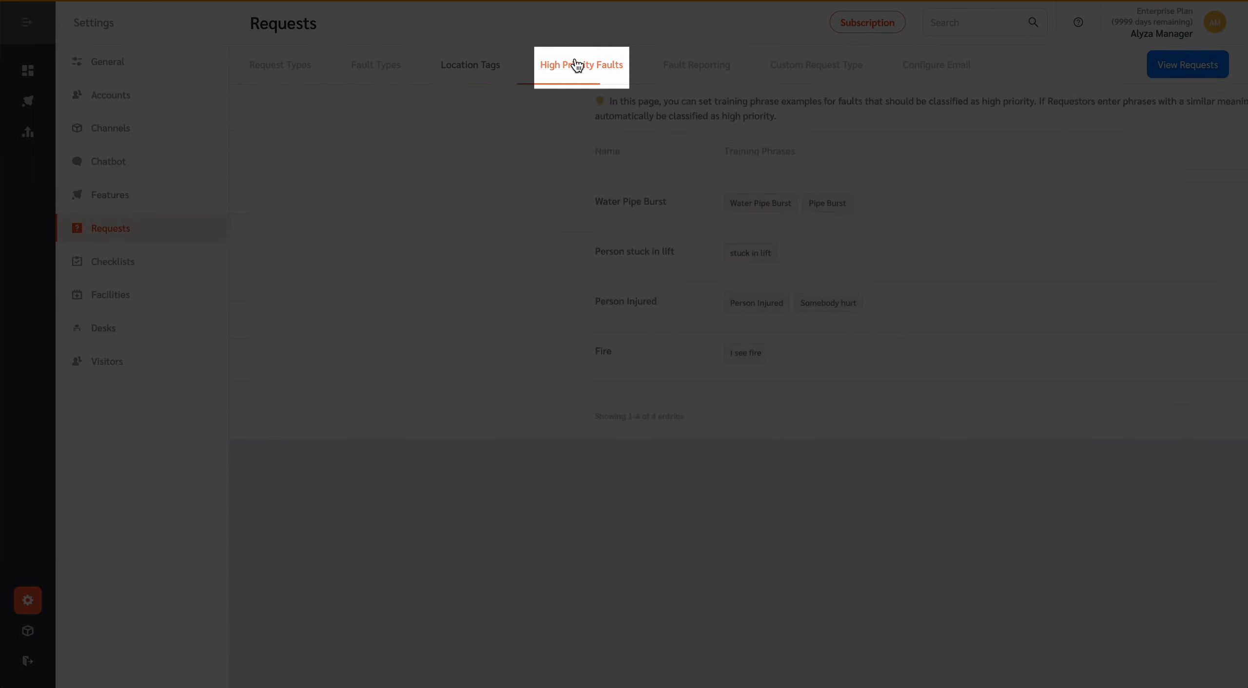
pyautogui.click(581, 64)
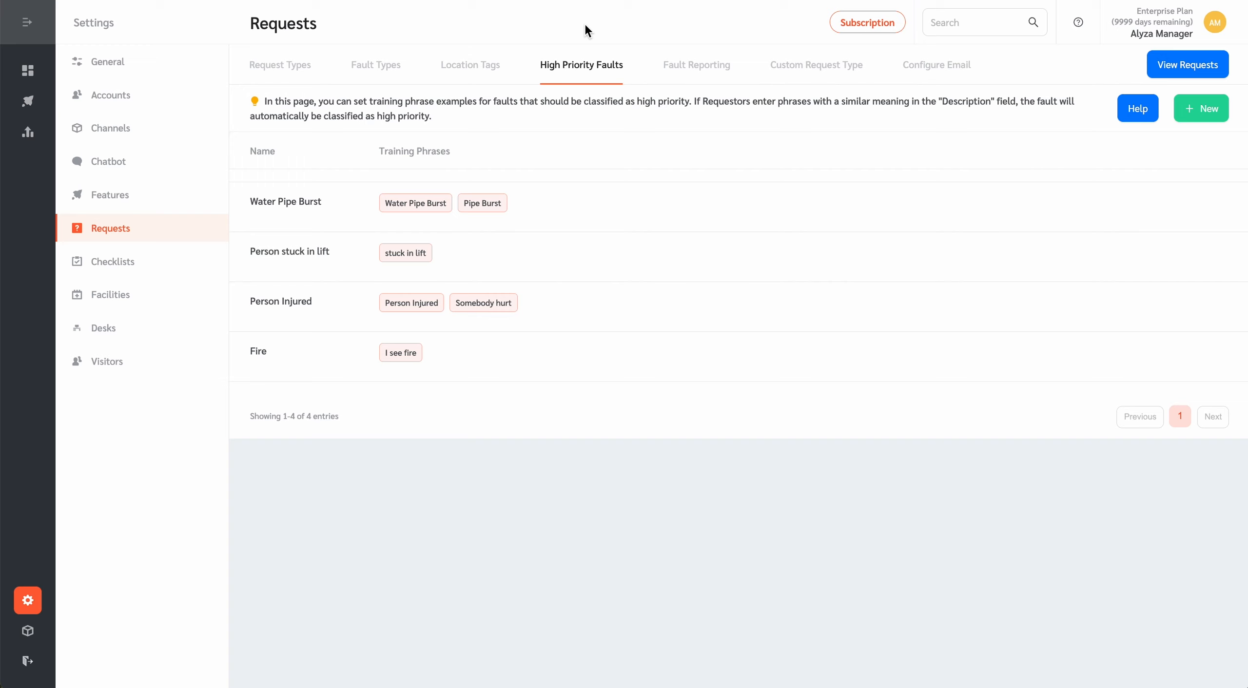
pyautogui.moveTo(638, 50)
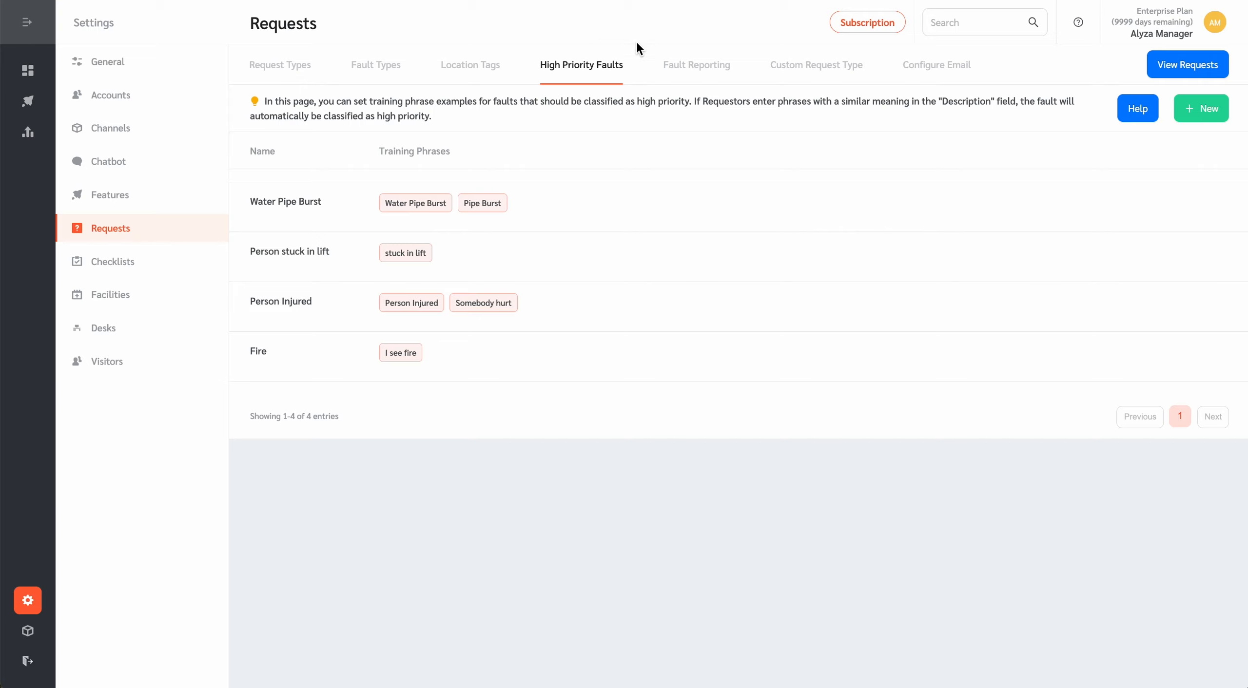
# - View the Fault Reporting settings, then move on to the Custom request type settings
pyautogui.click(695, 64)
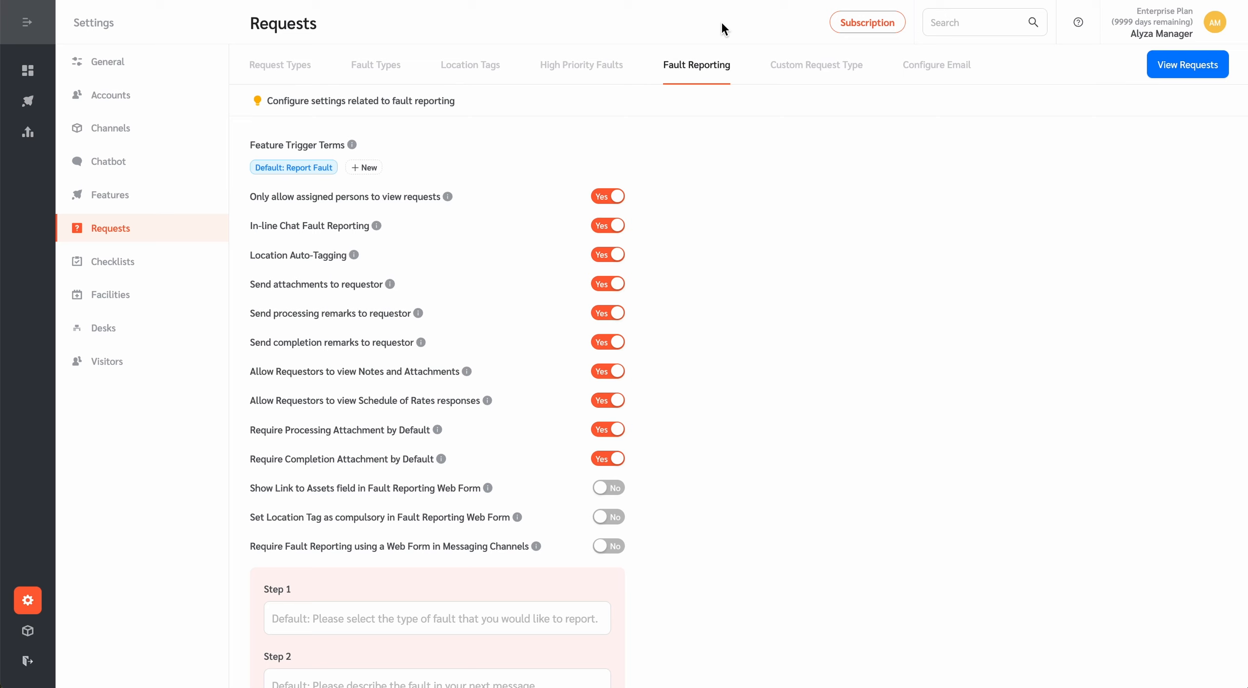
pyautogui.click(816, 64)
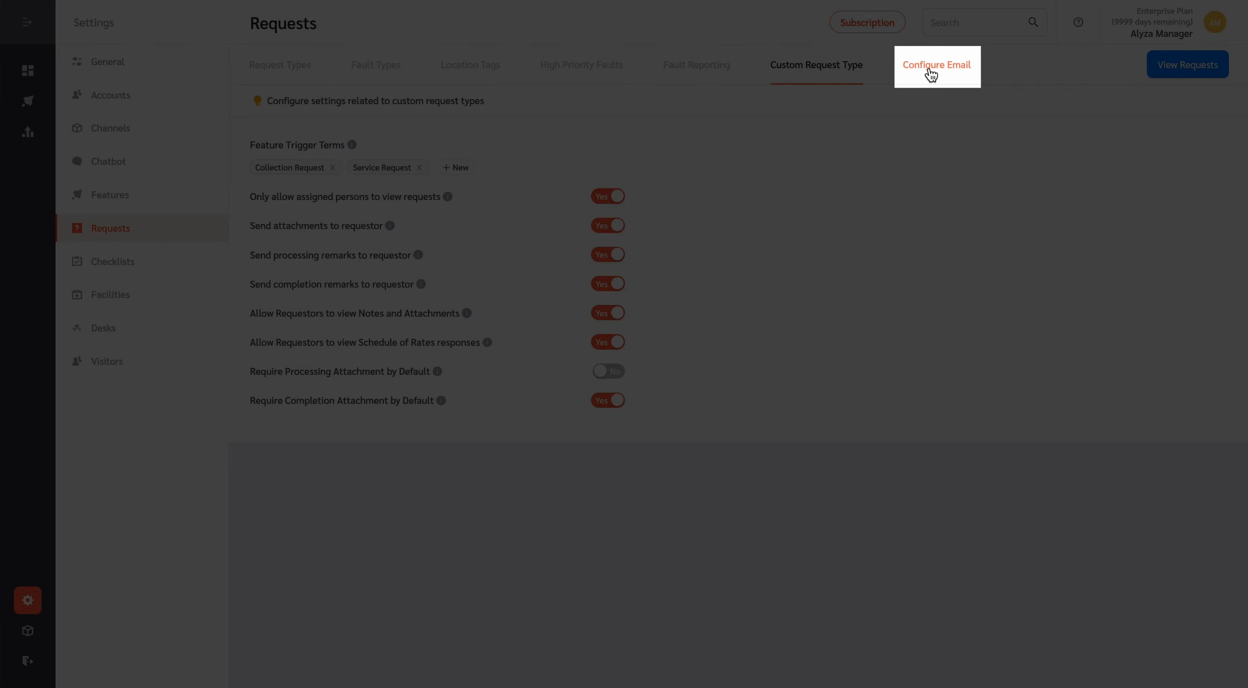
# - Review the Configure Email toggles, return to Request Types and open its Help
pyautogui.click(937, 64)
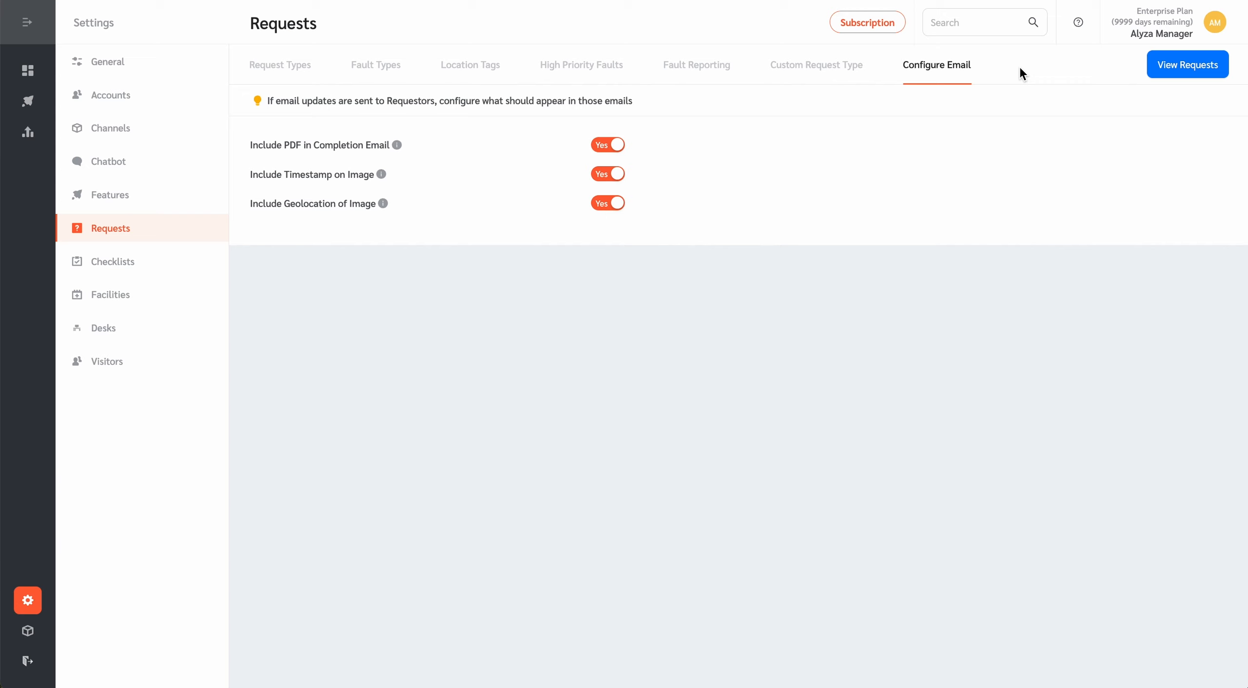
pyautogui.click(280, 65)
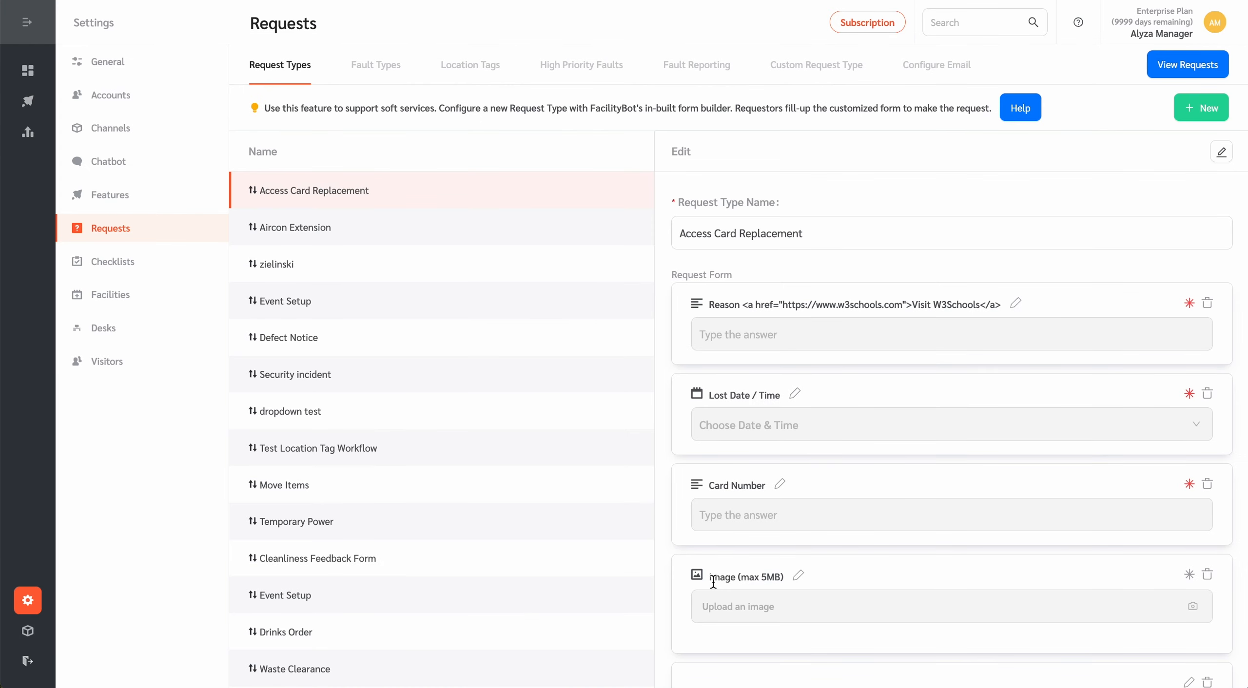
pyautogui.click(1019, 108)
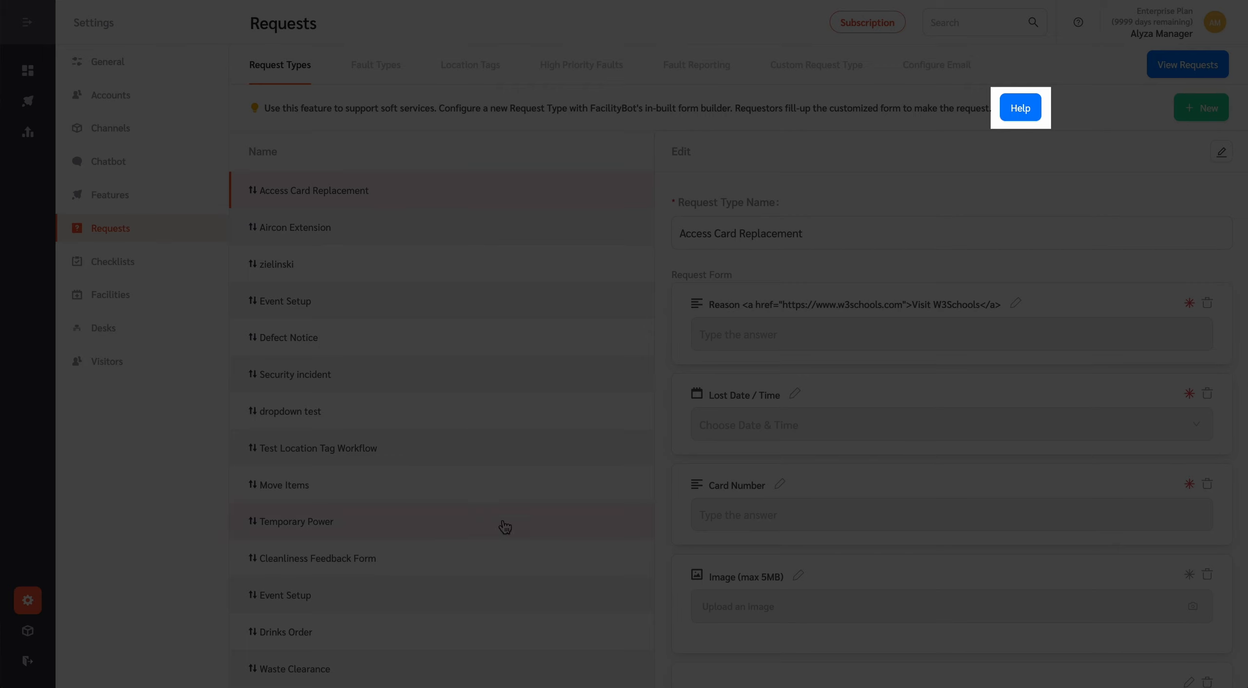